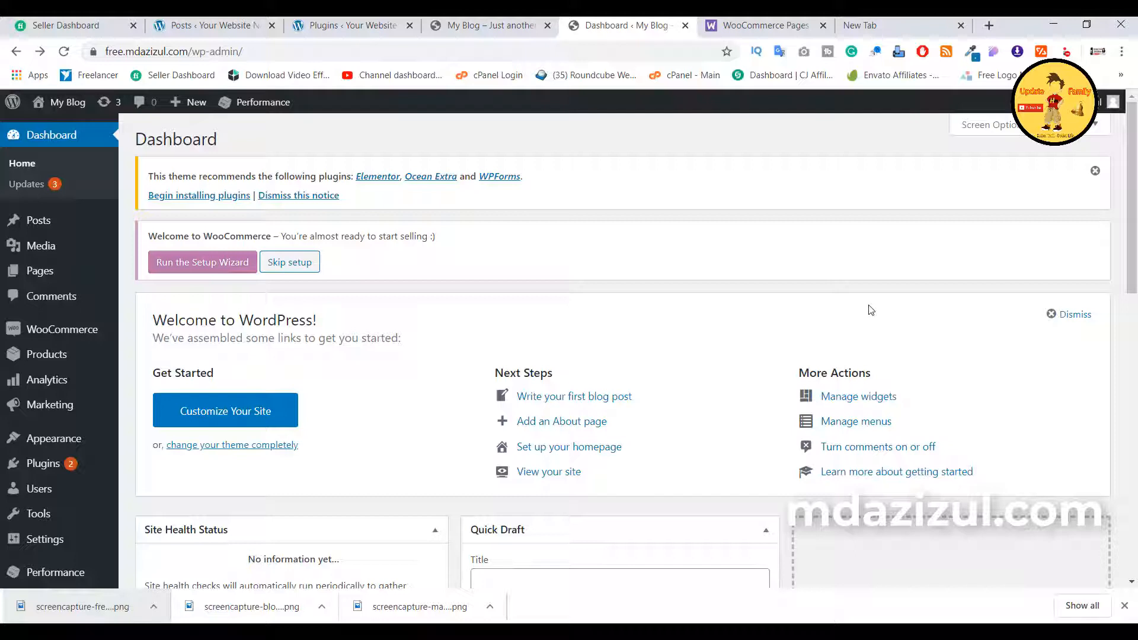
Launch the WooCommerce setup wizard and accept the new setup experience with Yes please
{"action": "left_click", "coordinate": [203, 262]}
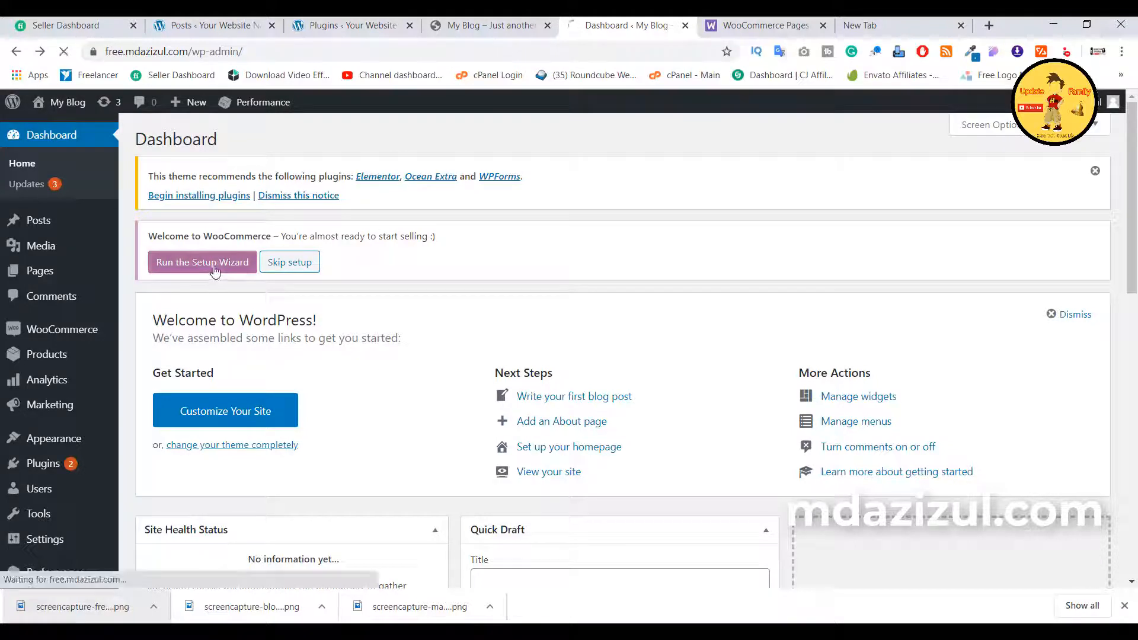
{"action": "left_click", "coordinate": [202, 262]}
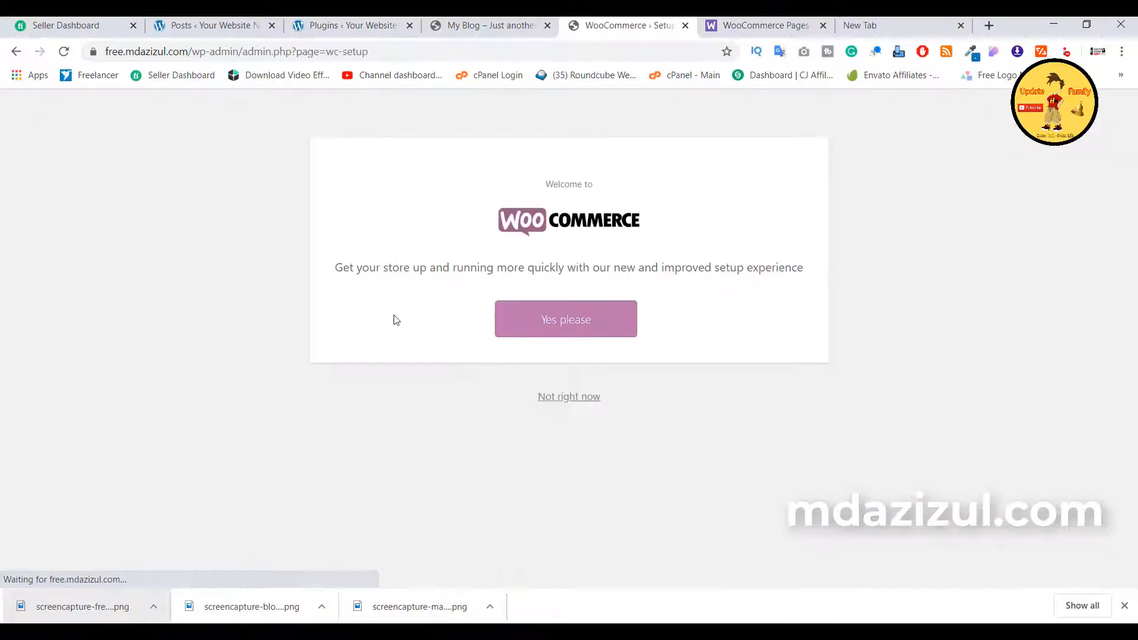
{"action": "left_click", "coordinate": [565, 320]}
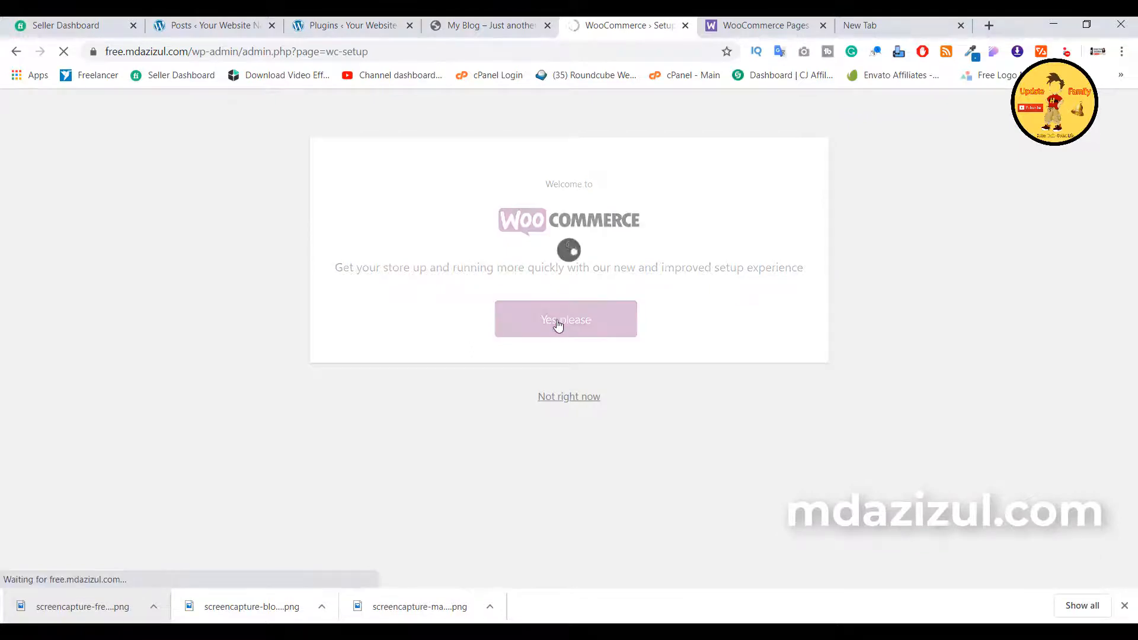
{"action": "left_click", "coordinate": [566, 320]}
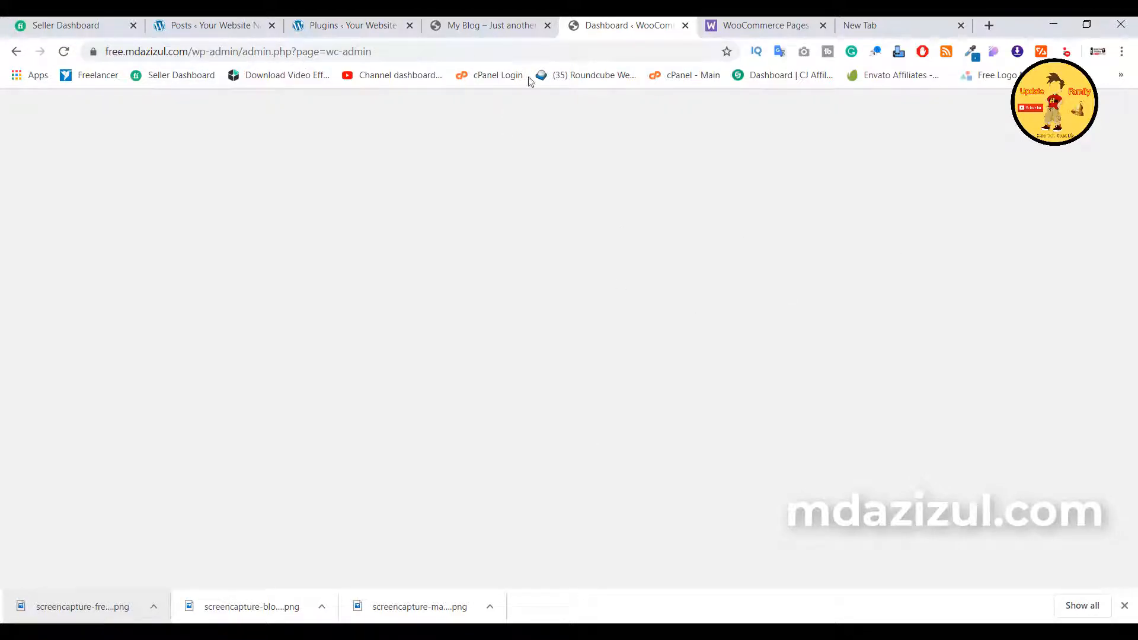
{"action": "mouse_move", "coordinate": [514, 45]}
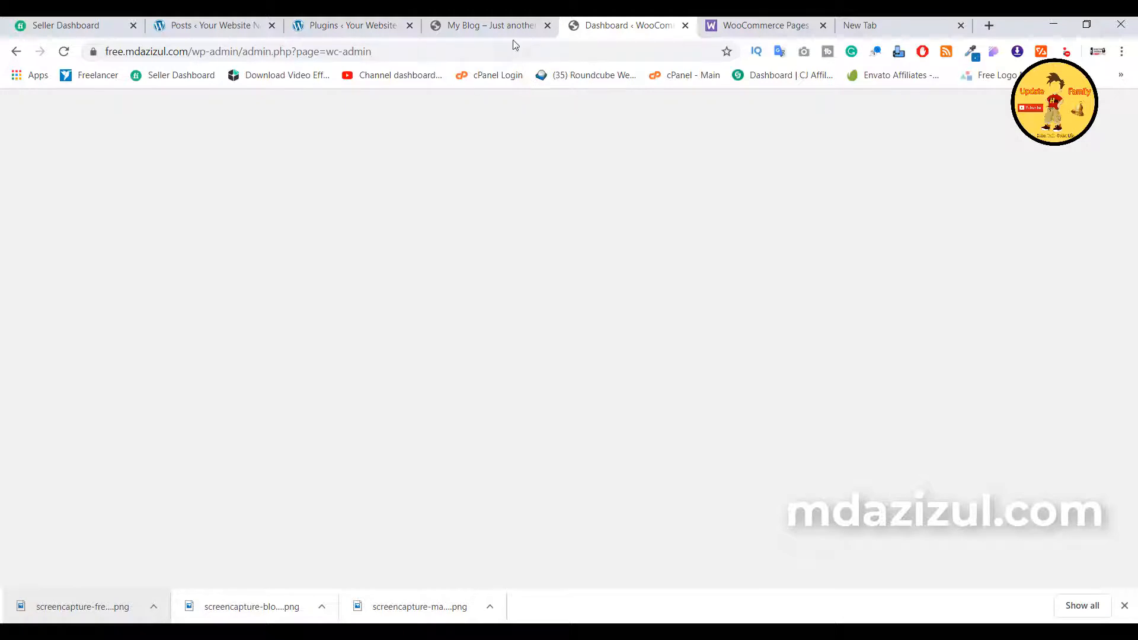
From the Dashboard, go to WooCommerce Status and its Tools tab
{"action": "left_click", "coordinate": [291, 51]}
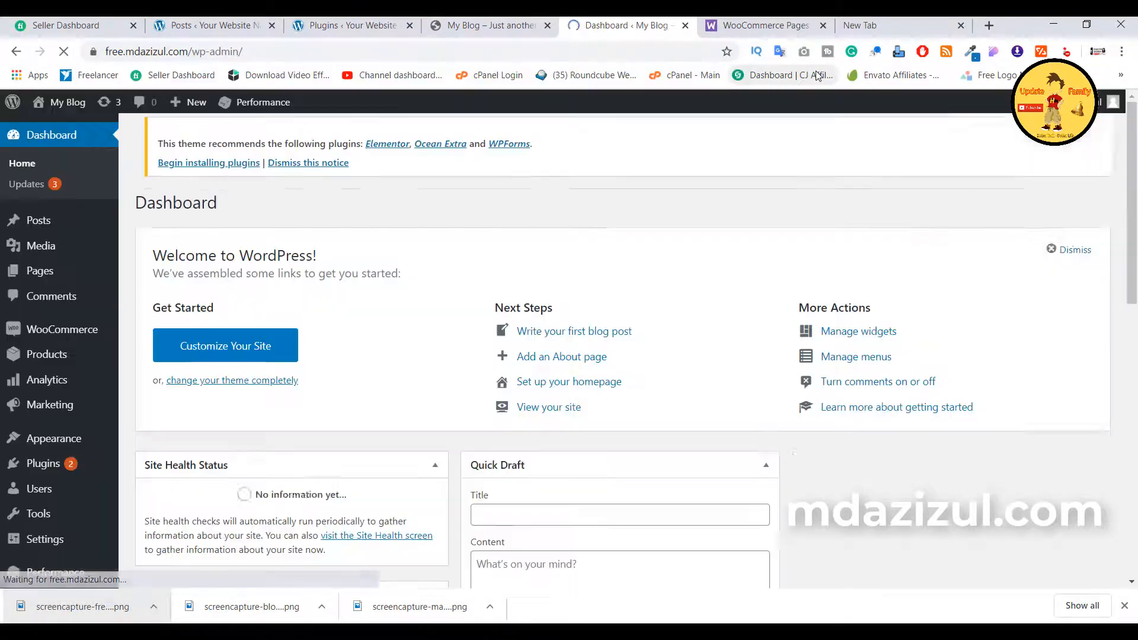
{"action": "mouse_move", "coordinate": [62, 329]}
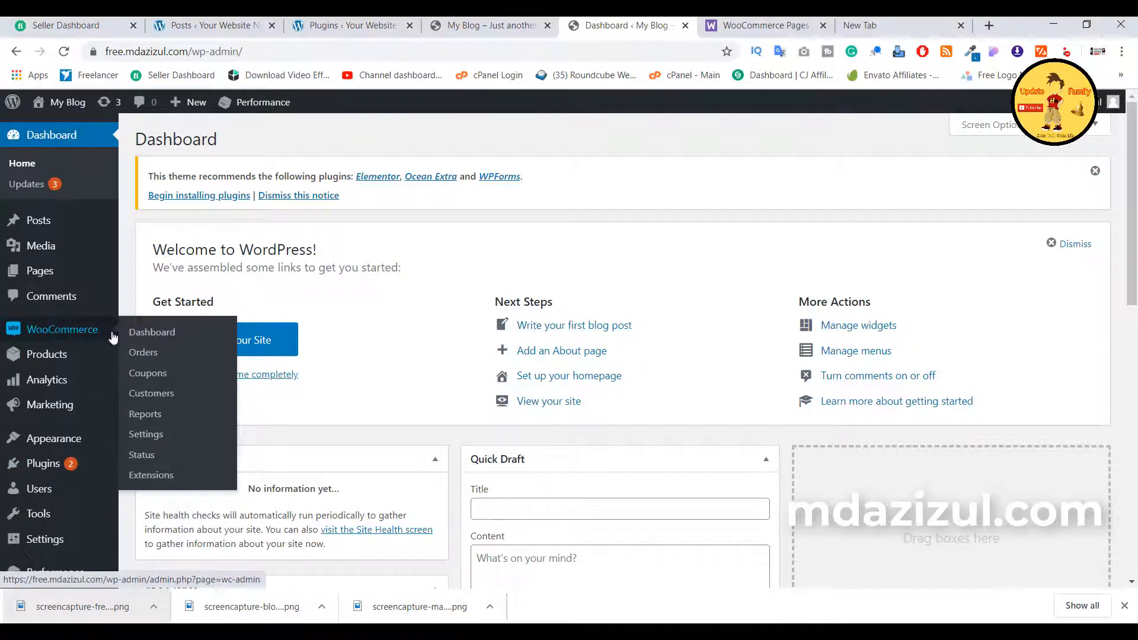
{"action": "mouse_move", "coordinate": [142, 455]}
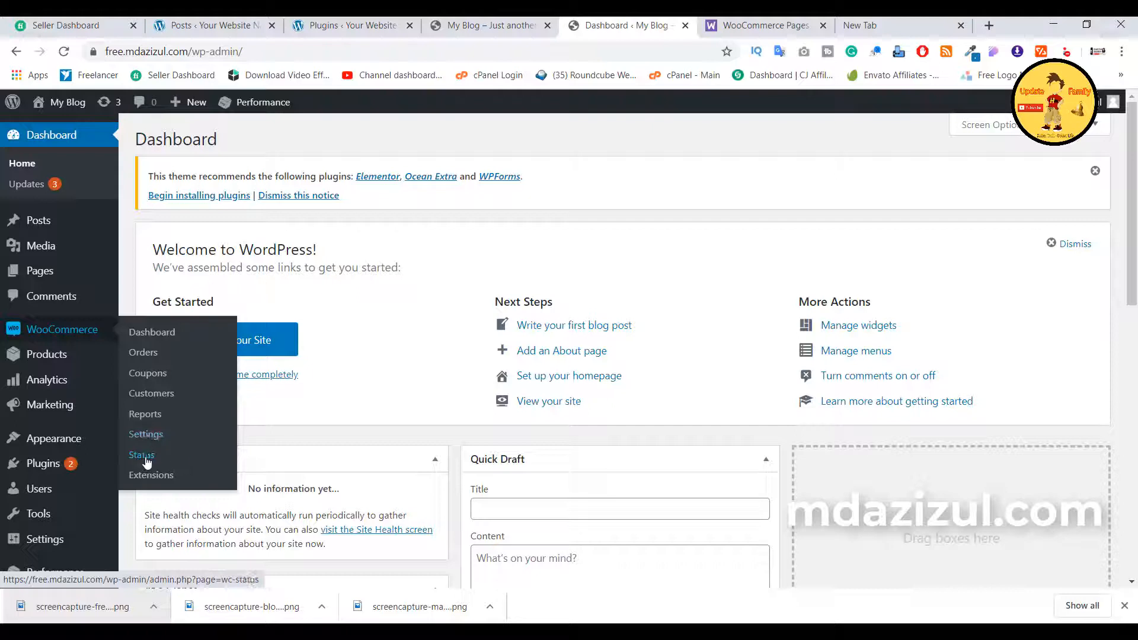
{"action": "left_click", "coordinate": [141, 456]}
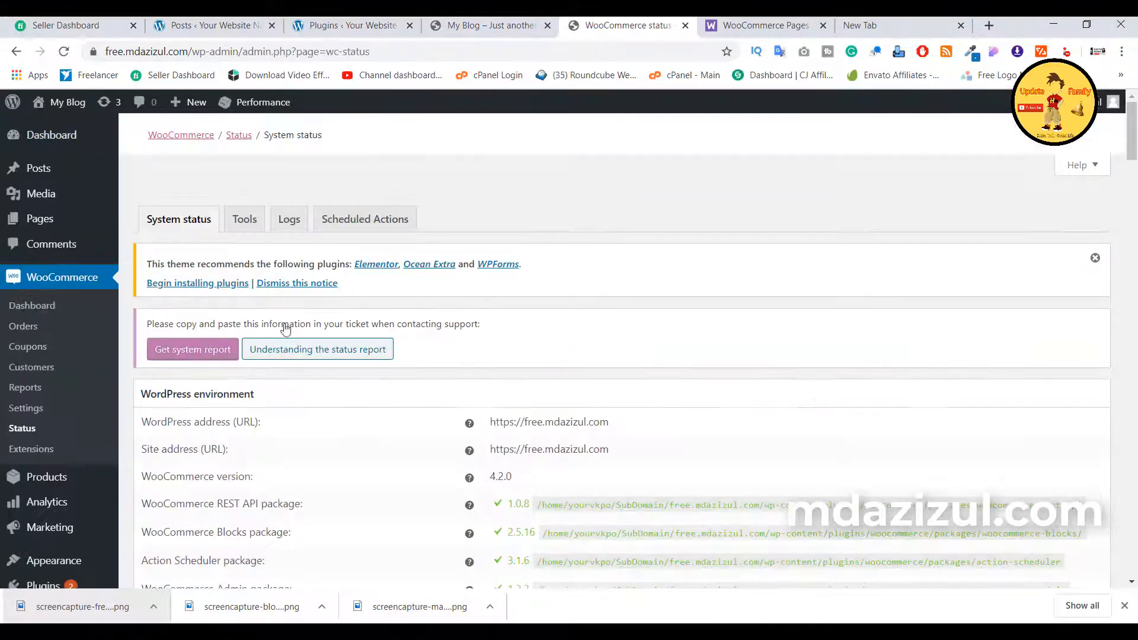
{"action": "left_click", "coordinate": [244, 218]}
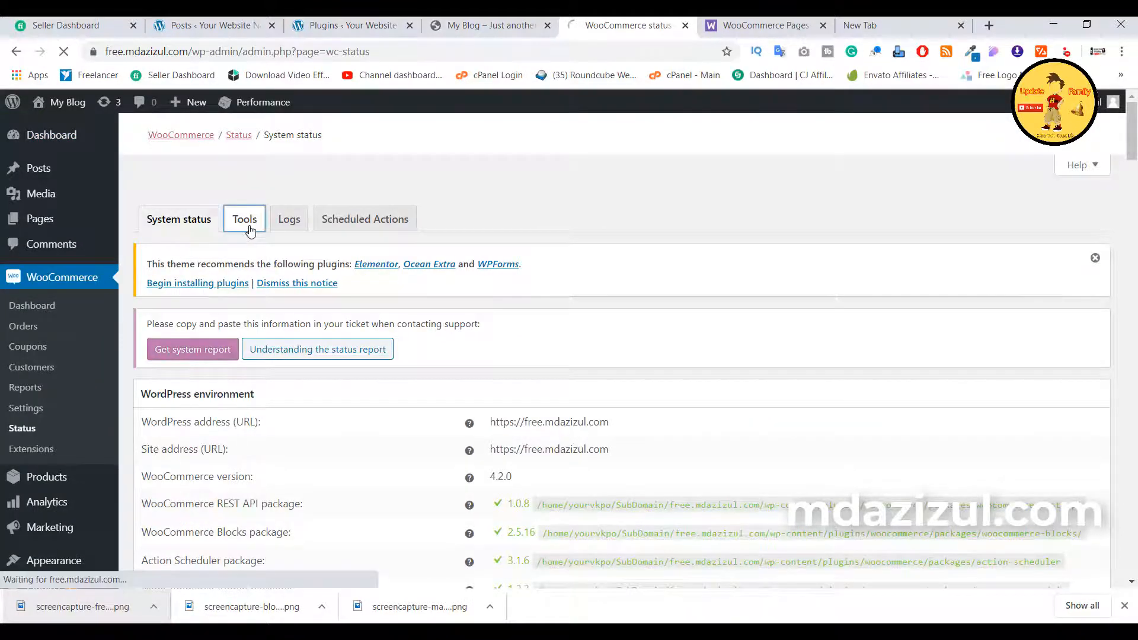
{"action": "left_click", "coordinate": [244, 219]}
{"action": "type", "text": "cre"}
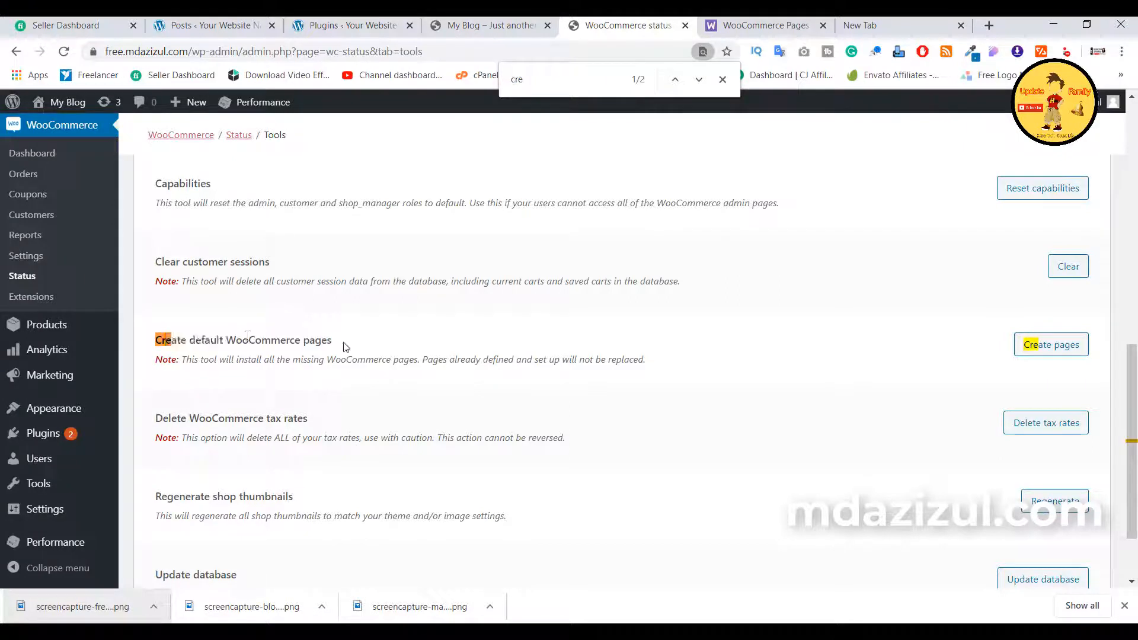
{"action": "mouse_move", "coordinate": [985, 347]}
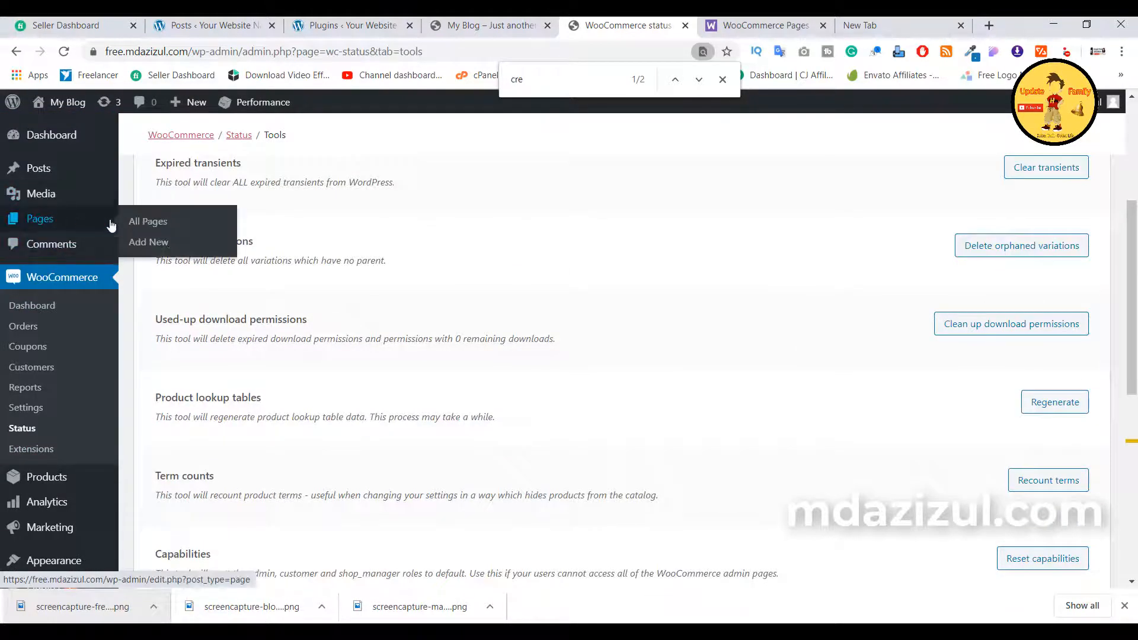
Open All Pages in a new tab, find the 'cre' match, and run Create pages
{"action": "left_click", "coordinate": [148, 222]}
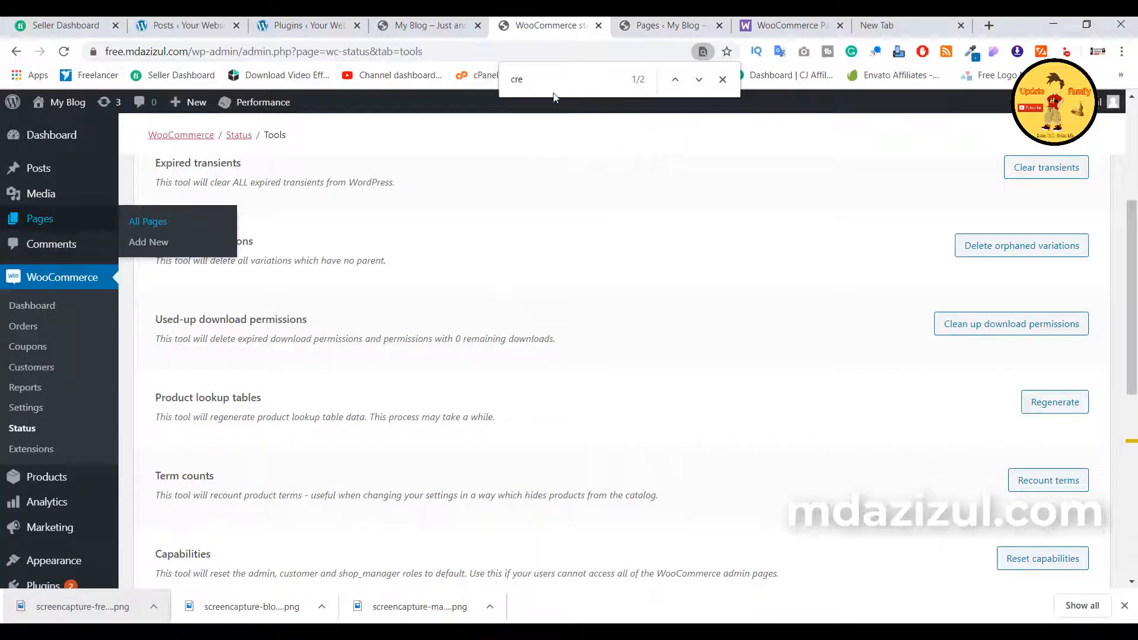
{"action": "left_click", "coordinate": [698, 80]}
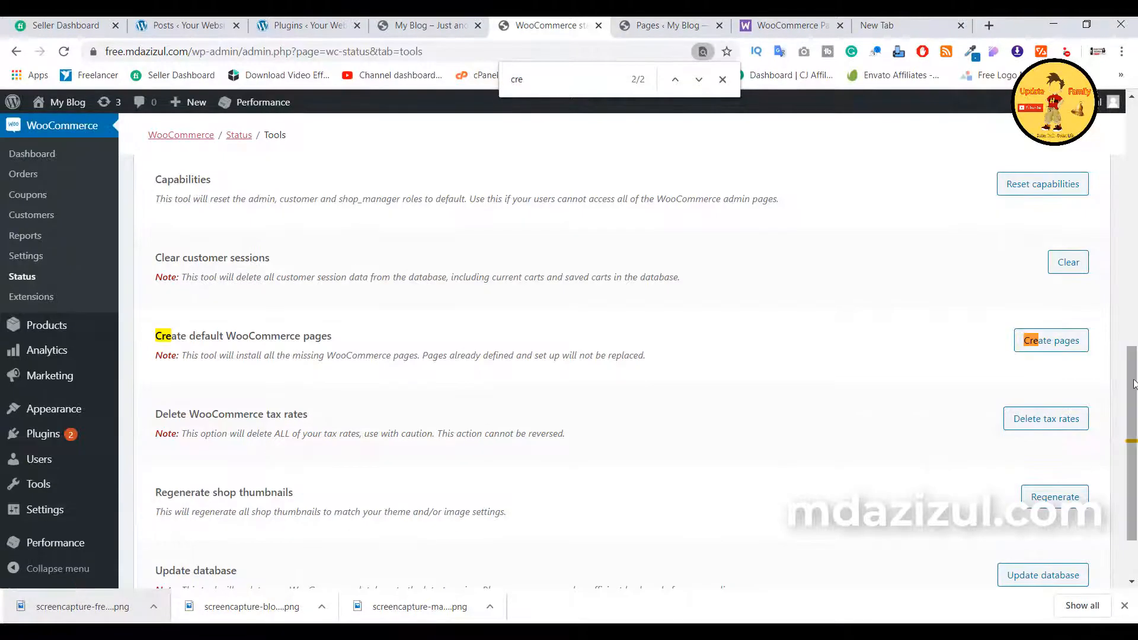
{"action": "left_click", "coordinate": [1051, 339]}
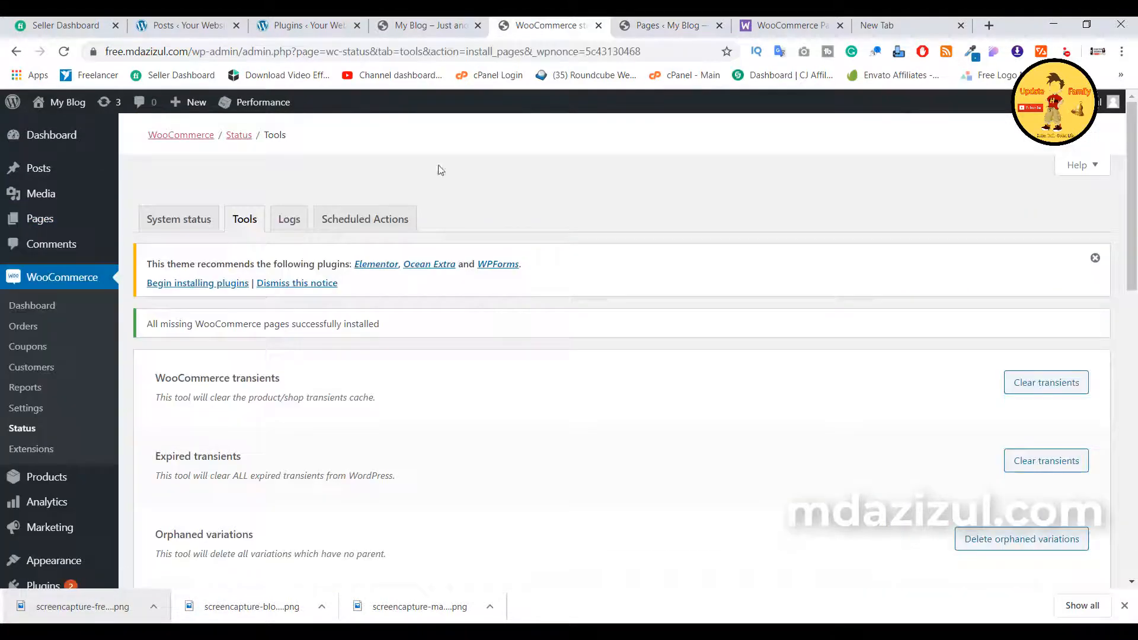
{"action": "mouse_move", "coordinate": [148, 292]}
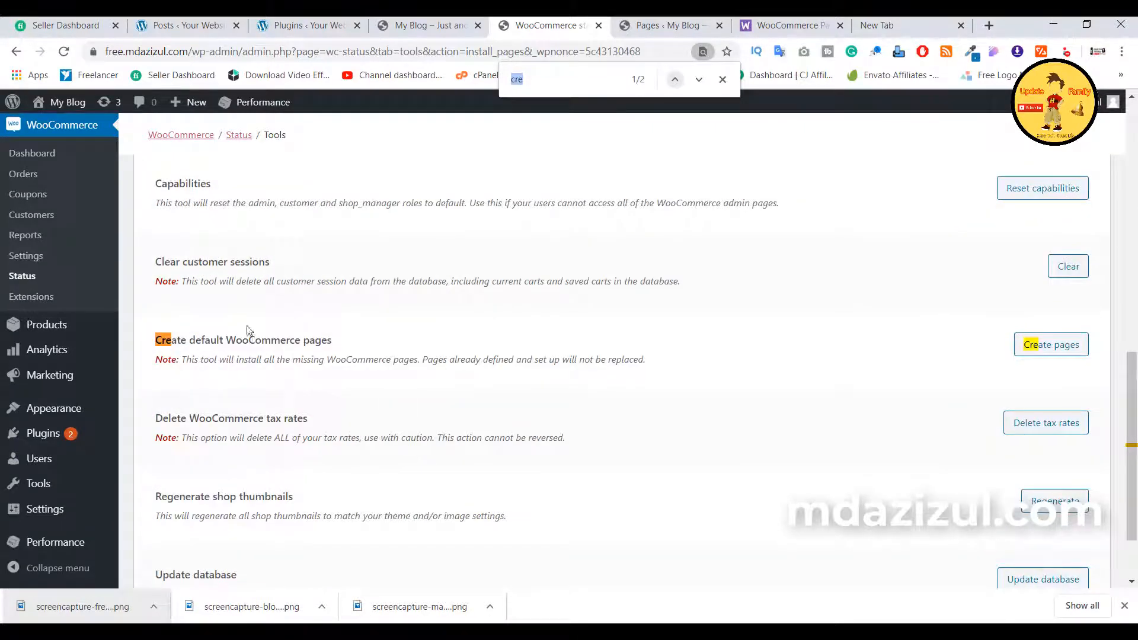
{"action": "mouse_move", "coordinate": [398, 345]}
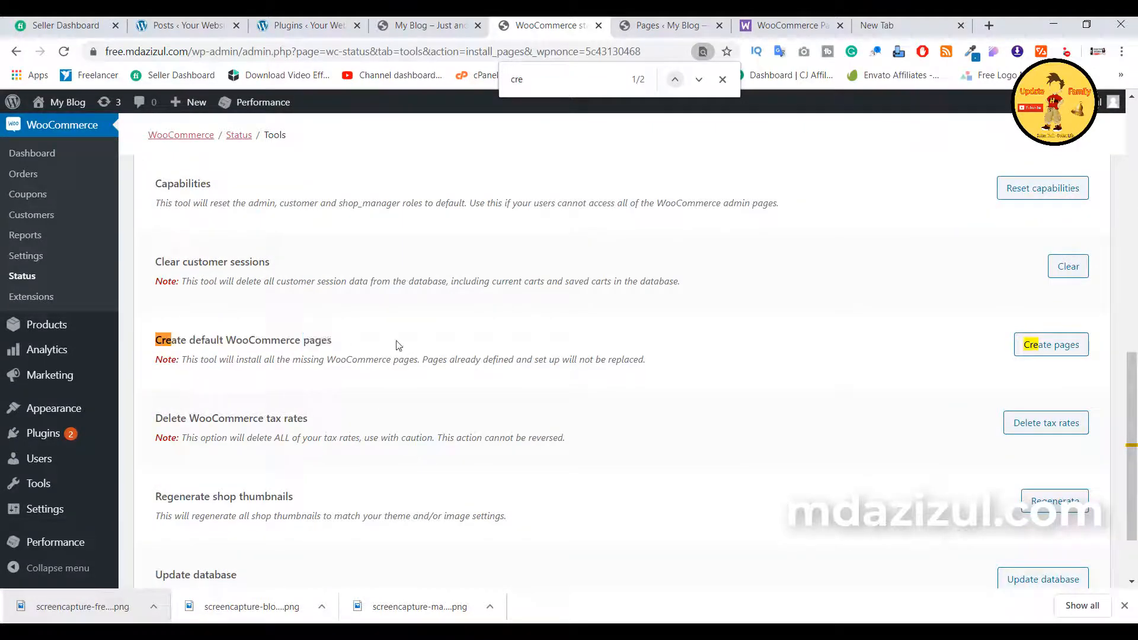
{"action": "mouse_move", "coordinate": [556, 104]}
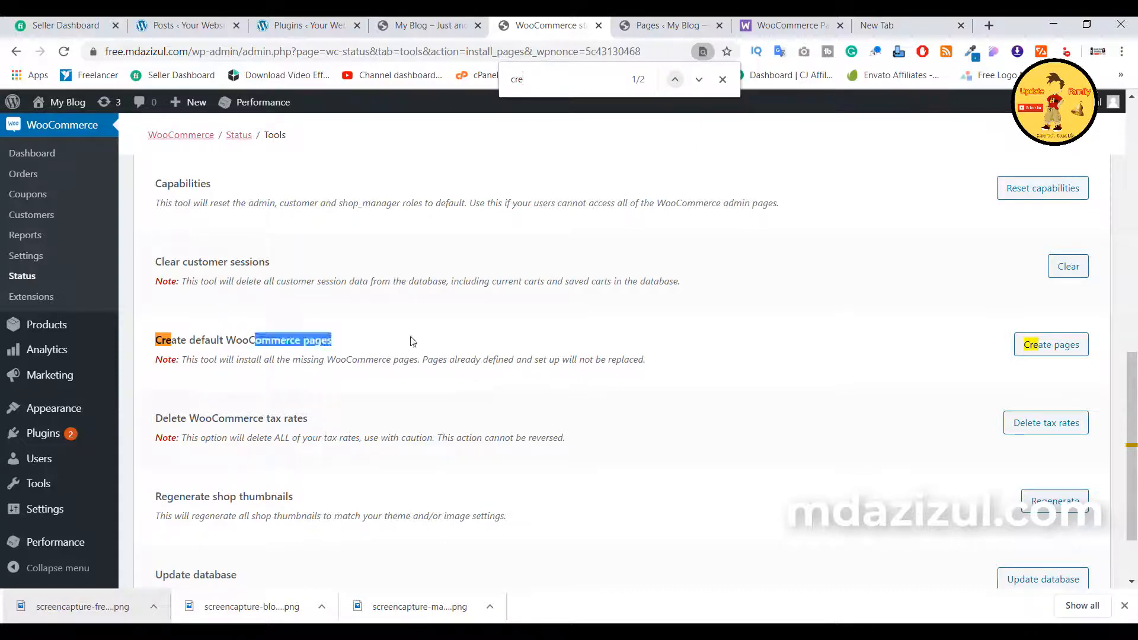
{"action": "mouse_move", "coordinate": [366, 321]}
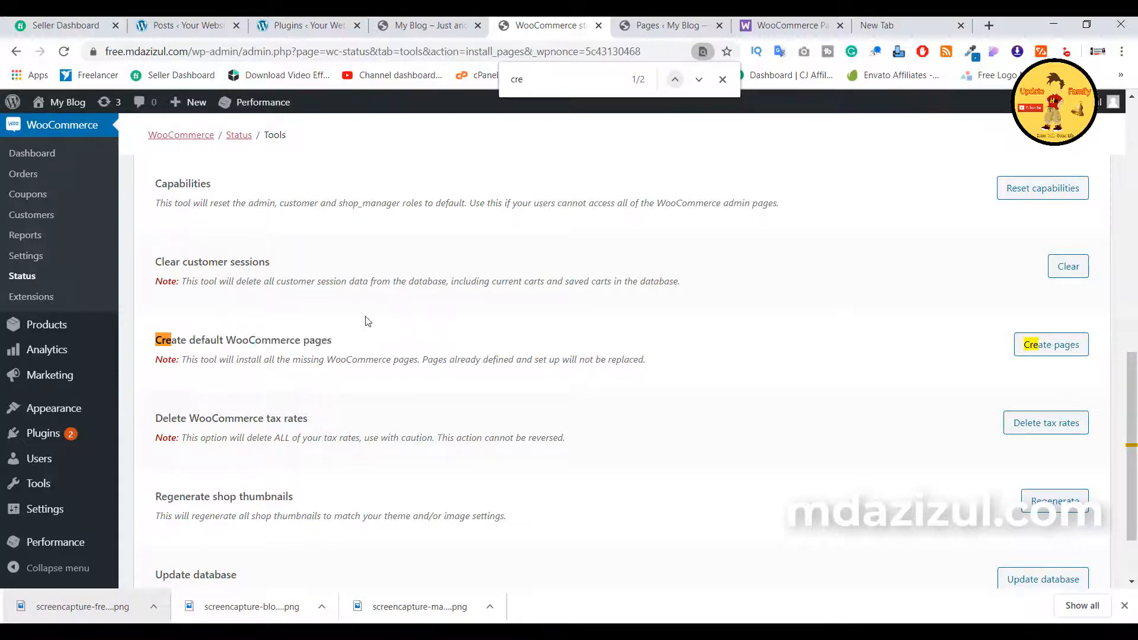